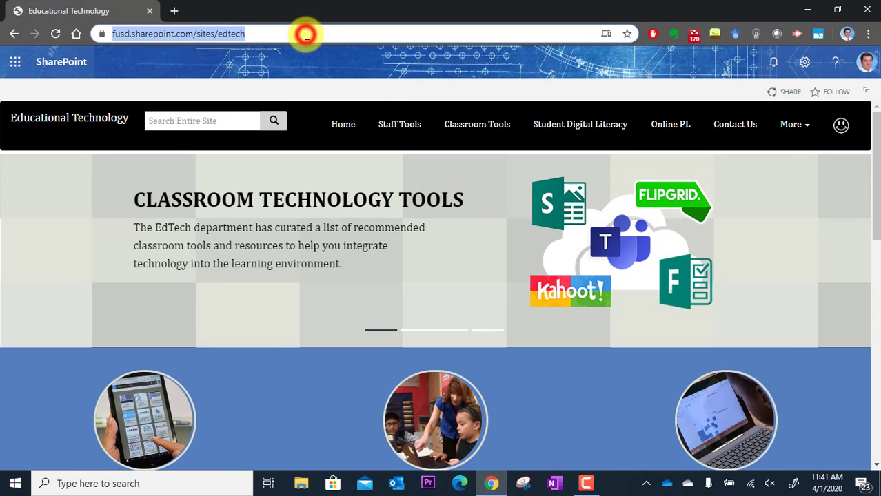
Load the Office 365 home page at office.com in the browser.
{"action": "type", "text": "office.com/?auth=2"}
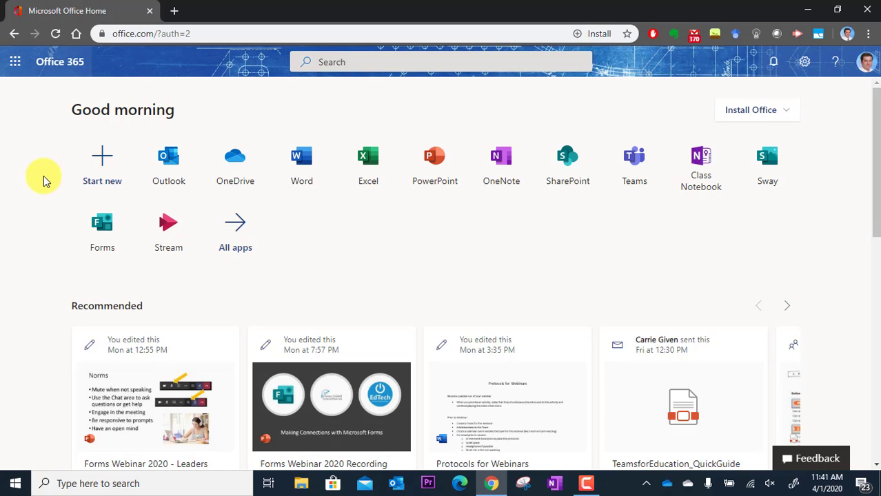
{"action": "mouse_move", "coordinate": [479, 244]}
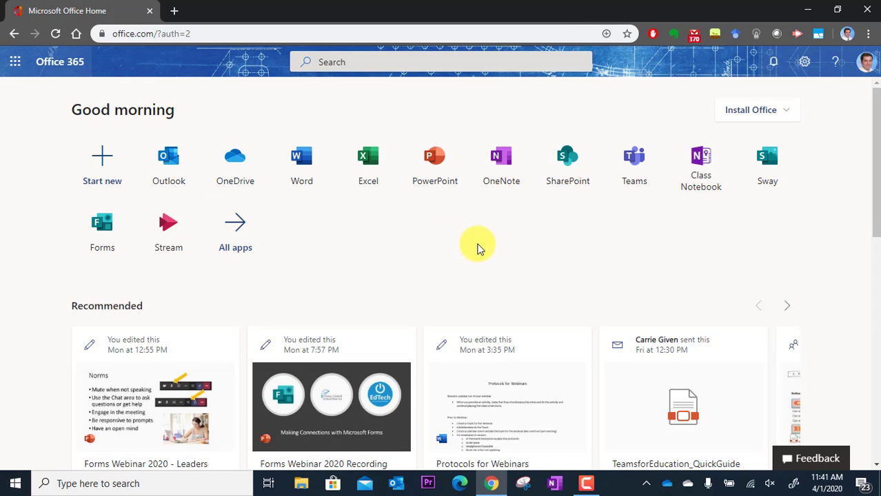
{"action": "mouse_move", "coordinate": [425, 248]}
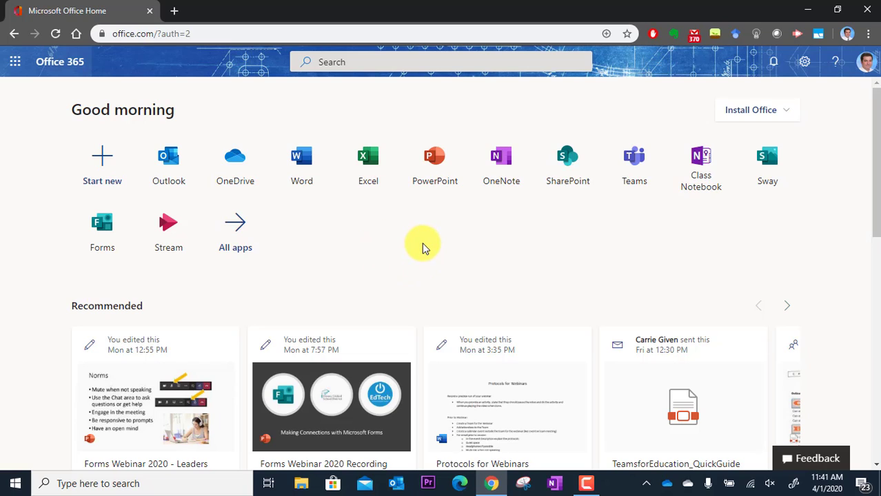
{"action": "mouse_move", "coordinate": [634, 165]}
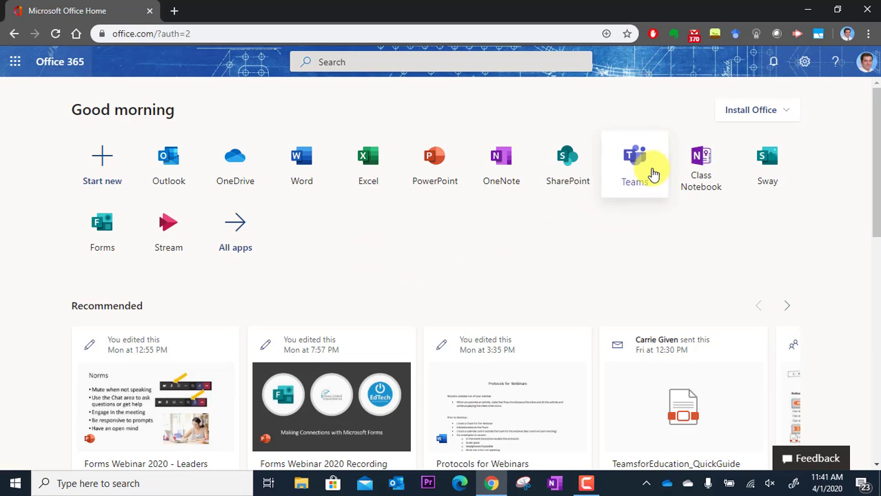
Launch Microsoft Teams and return to the grid of all your teams.
{"action": "left_click", "coordinate": [634, 162]}
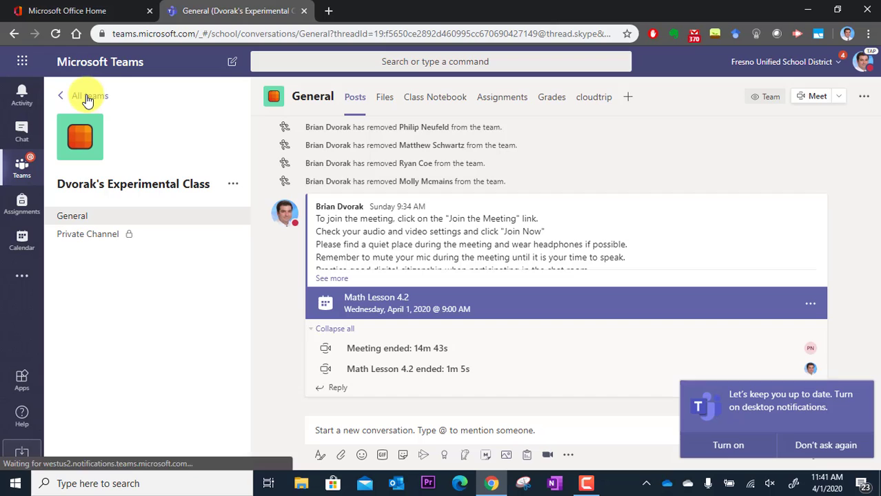
{"action": "left_click", "coordinate": [89, 95]}
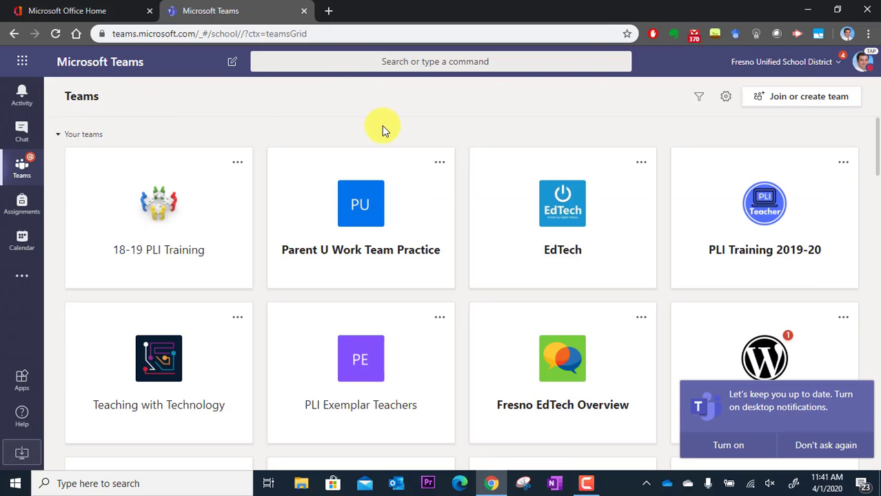
{"action": "mouse_move", "coordinate": [645, 122]}
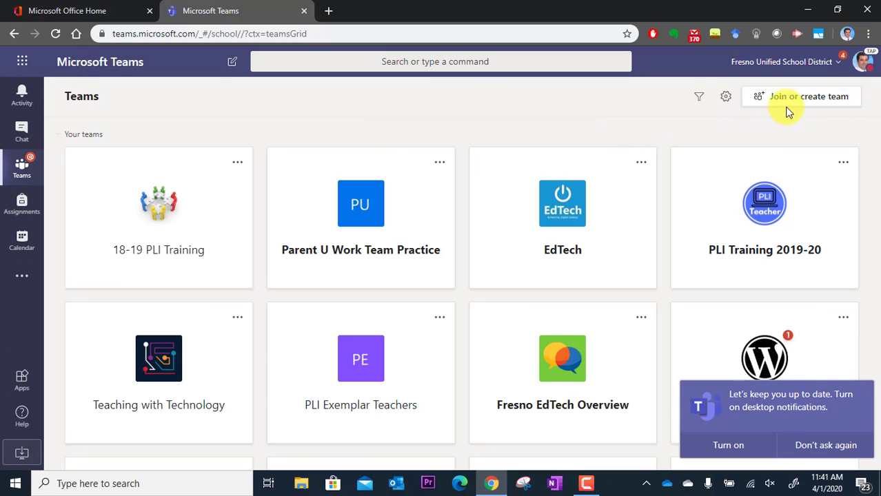
{"action": "mouse_move", "coordinate": [811, 103]}
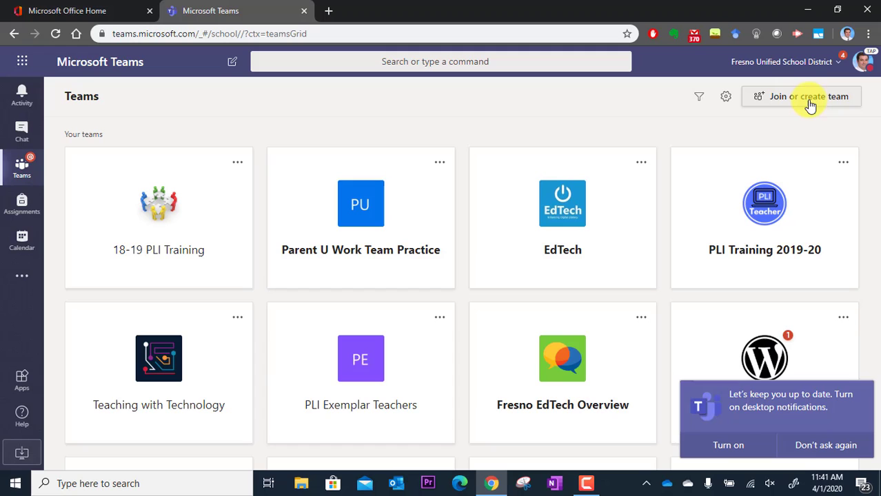
{"action": "mouse_move", "coordinate": [854, 99]}
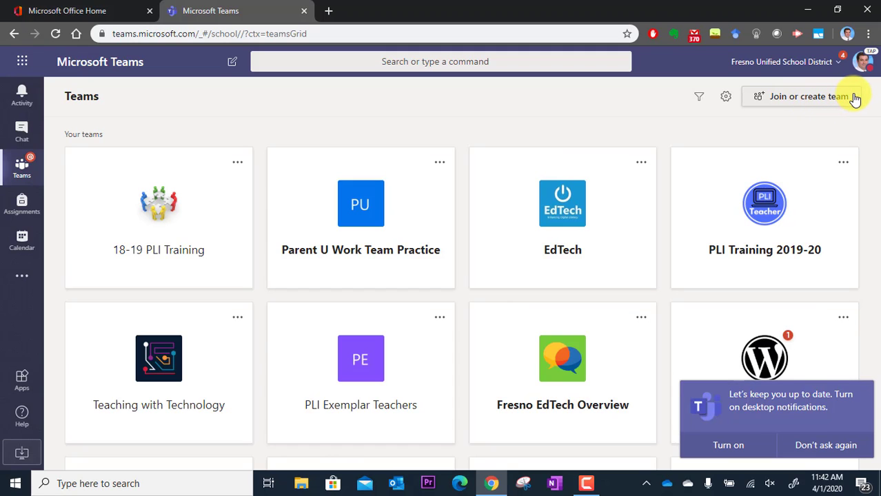
Reach the Join or create team page from the teams grid.
{"action": "left_click", "coordinate": [802, 96]}
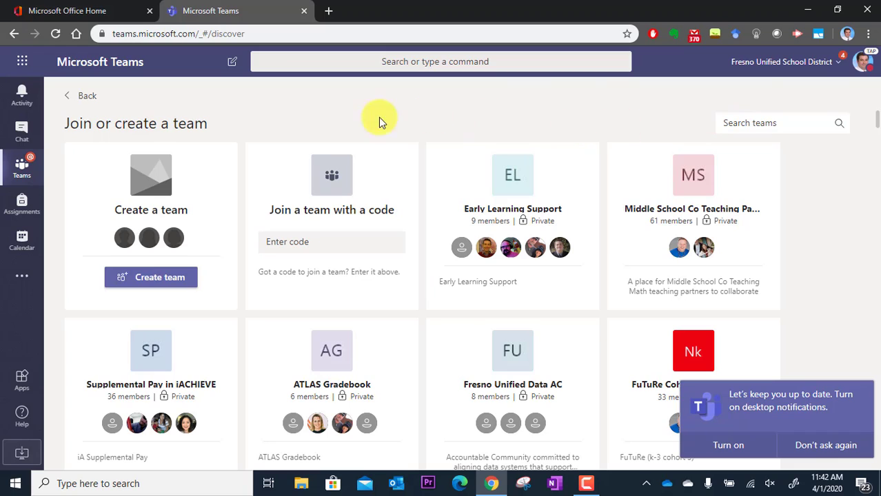
{"action": "mouse_move", "coordinate": [213, 248]}
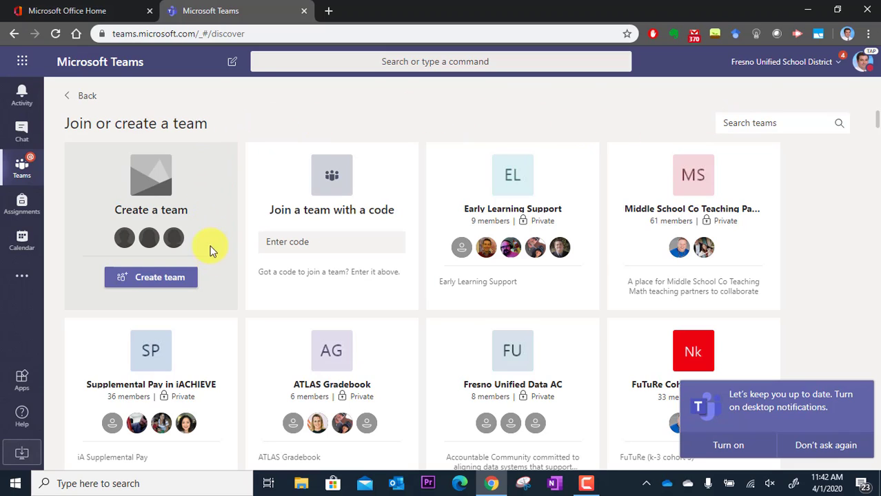
{"action": "mouse_move", "coordinate": [88, 240]}
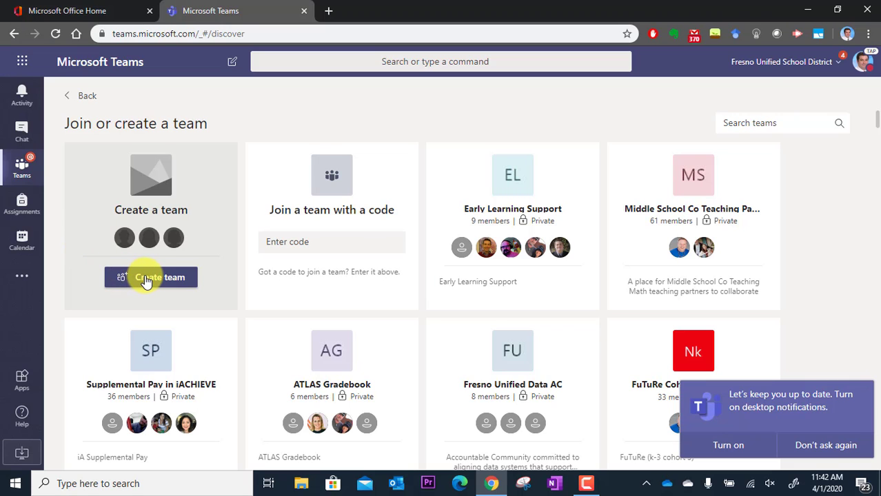
Start creating a new team so Teams asks for the team type.
{"action": "left_click", "coordinate": [150, 277]}
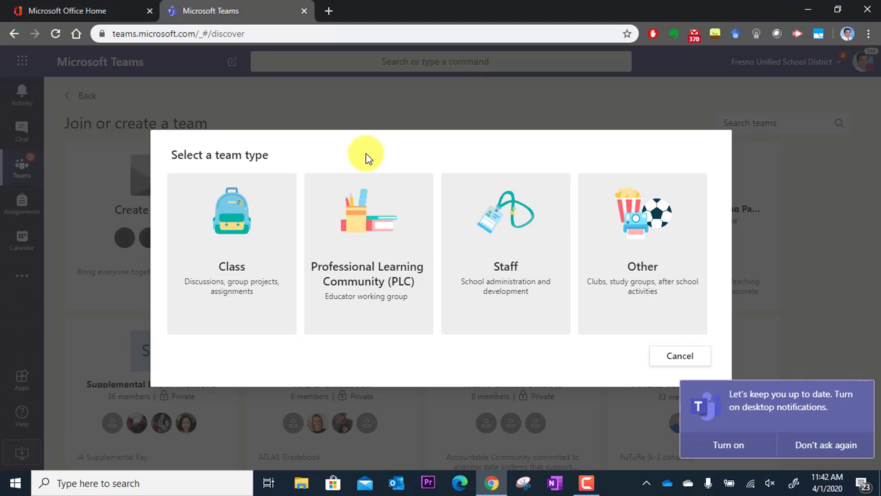
{"action": "mouse_move", "coordinate": [270, 188]}
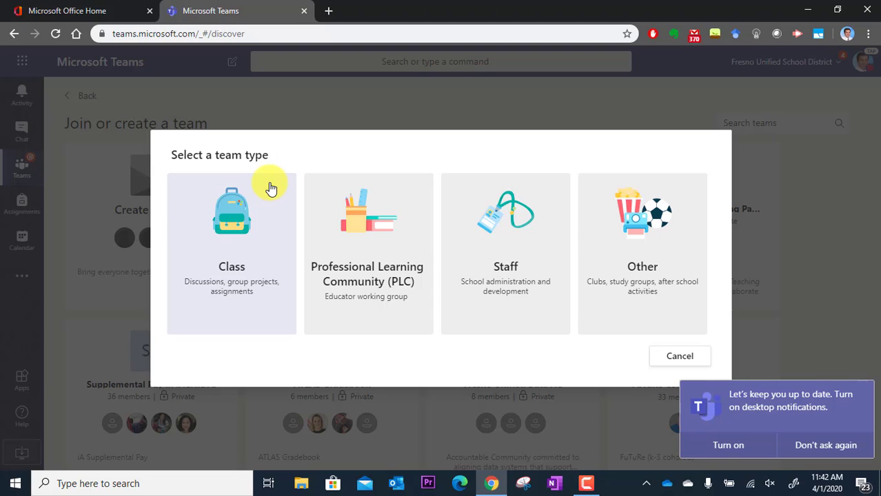
{"action": "mouse_move", "coordinate": [402, 187]}
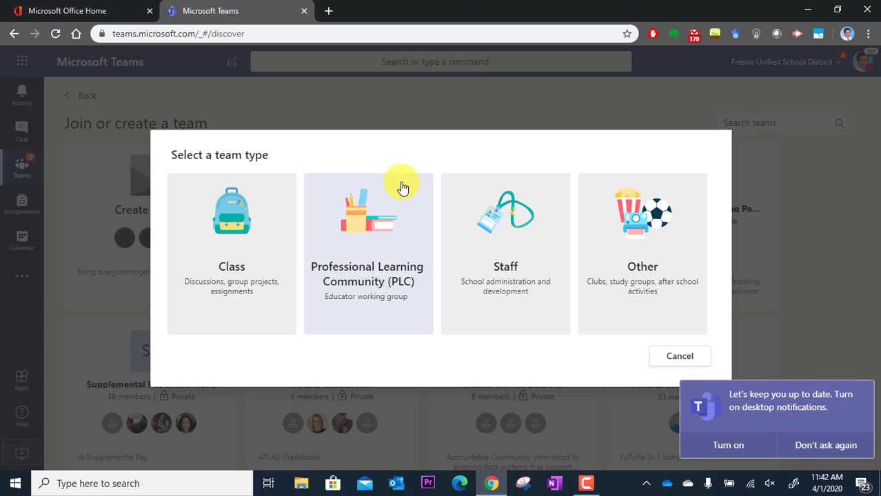
{"action": "mouse_move", "coordinate": [482, 190]}
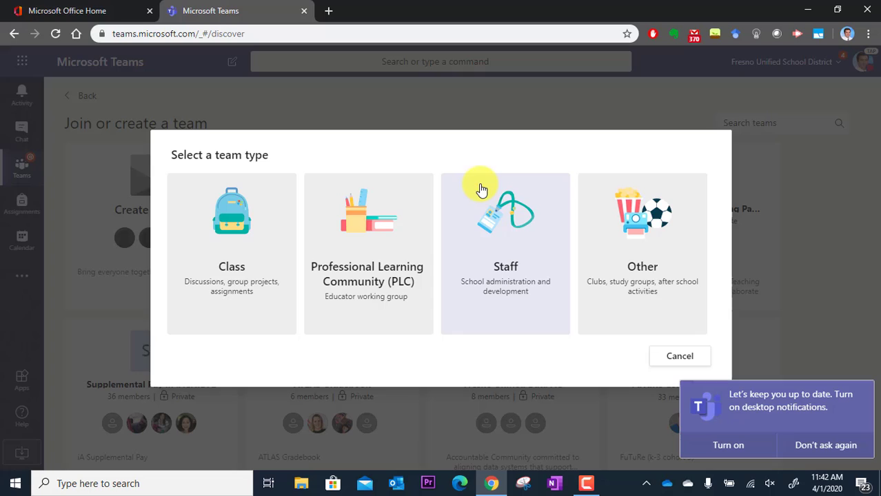
{"action": "mouse_move", "coordinate": [550, 190]}
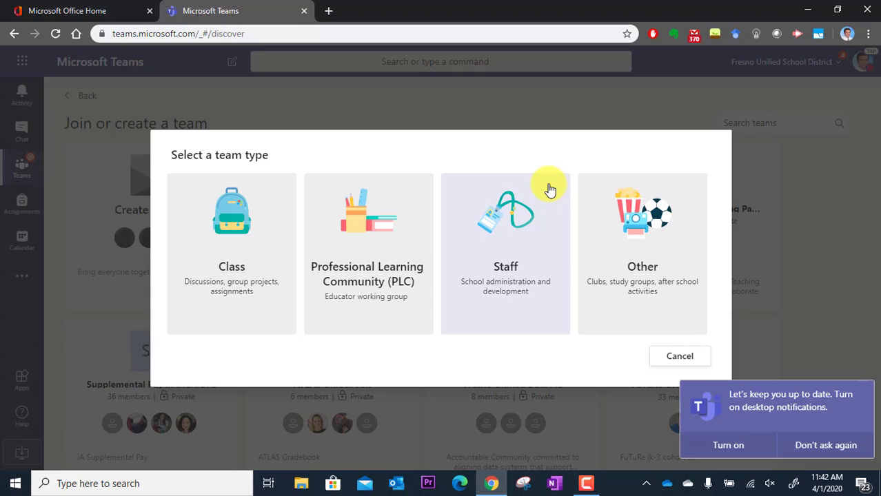
{"action": "mouse_move", "coordinate": [598, 193]}
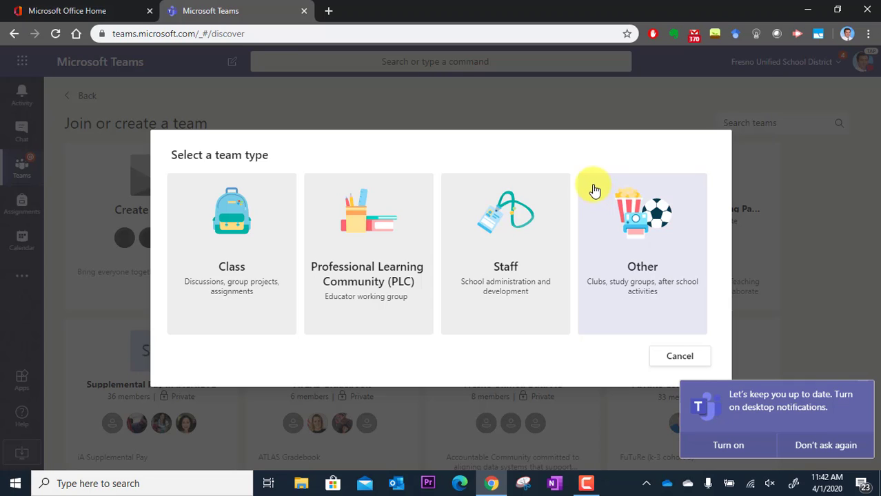
{"action": "mouse_move", "coordinate": [384, 145]}
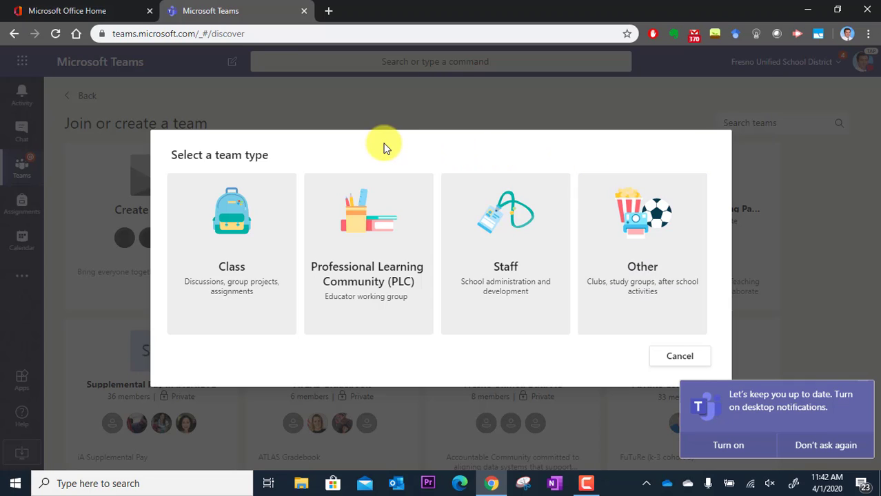
{"action": "mouse_move", "coordinate": [281, 226]}
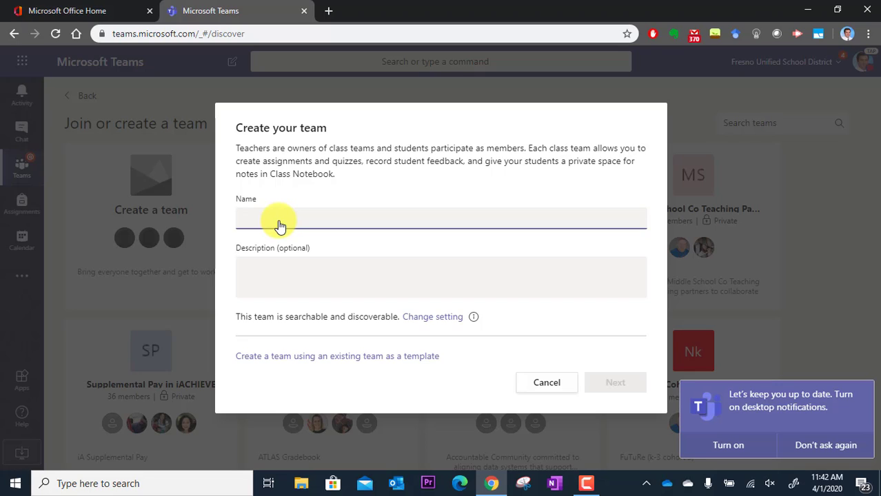
Enter 'School Name - Dvorak Room 5' as the team name, leaving the description blank.
{"action": "left_click", "coordinate": [441, 217]}
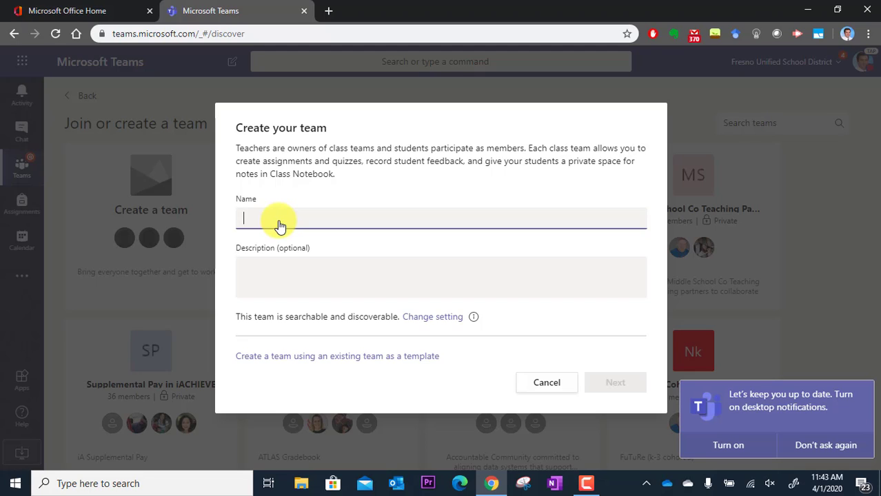
{"action": "type", "text": "School"}
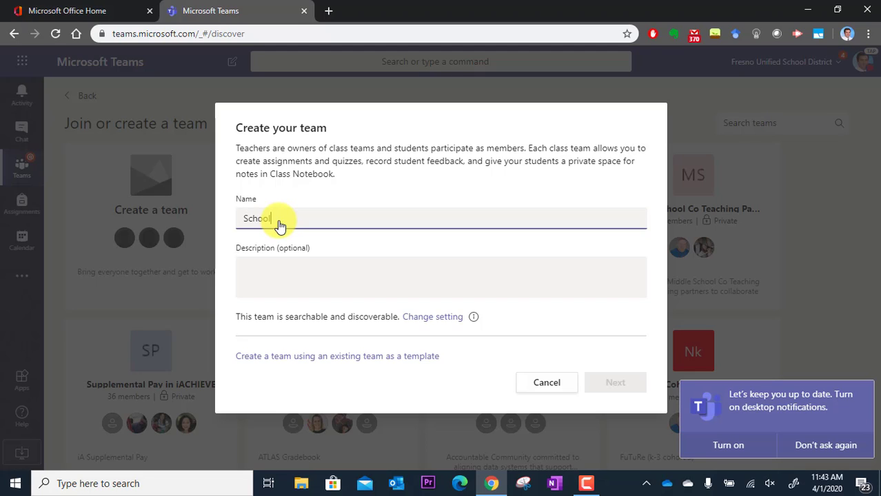
{"action": "type", "text": "Name"}
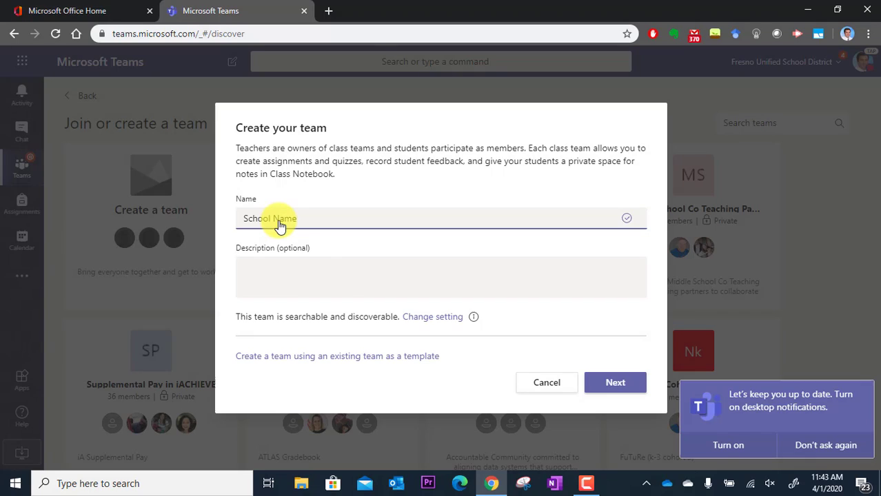
{"action": "type", "text": "-"}
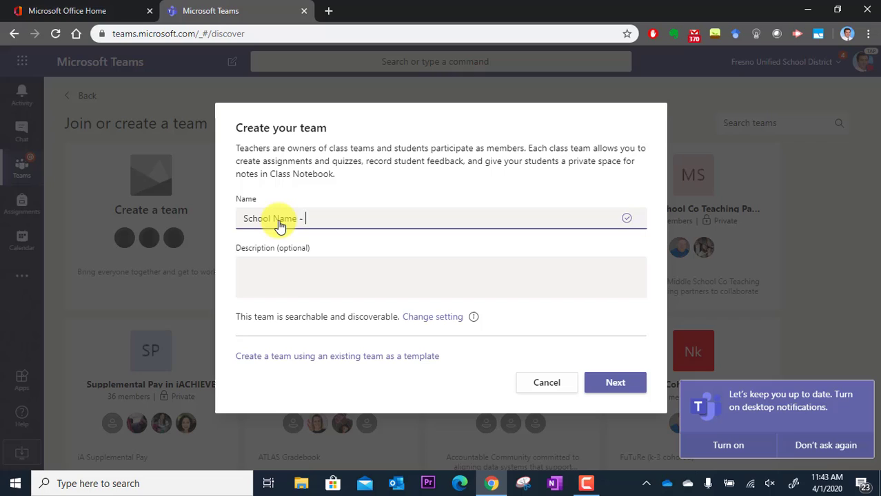
{"action": "type", "text": "Dvorak R"}
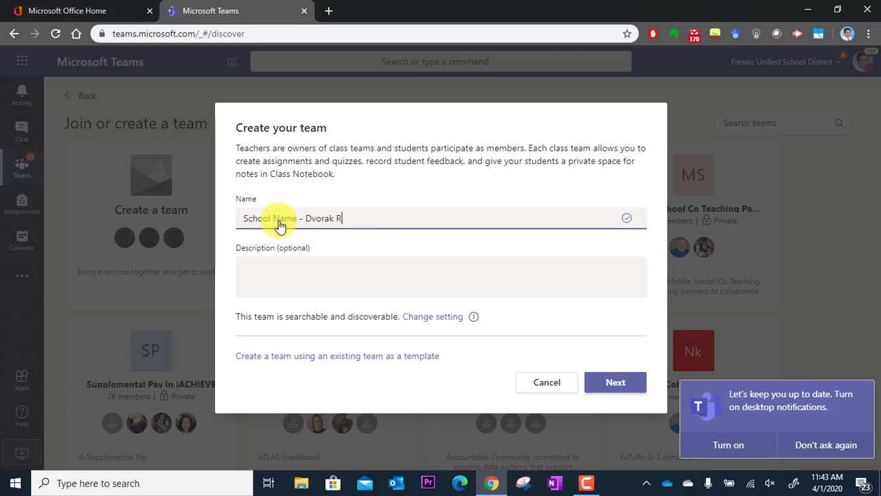
{"action": "type", "text": "oom 5"}
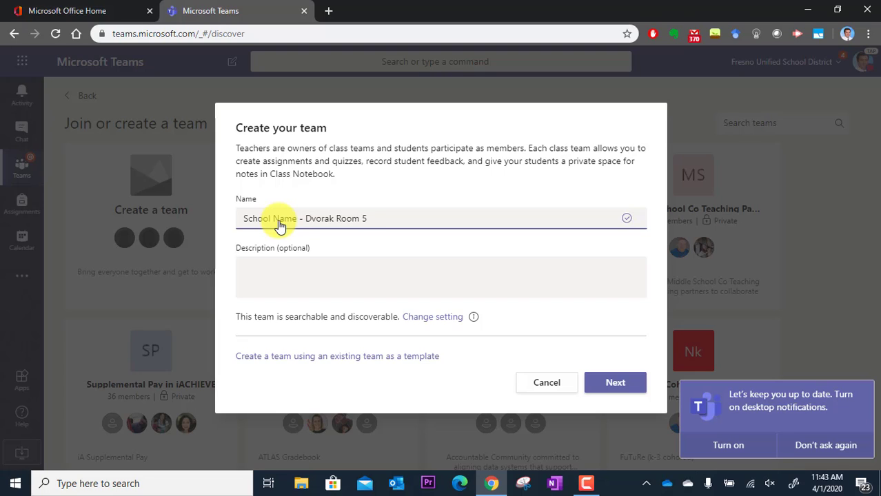
{"action": "left_click", "coordinate": [446, 277]}
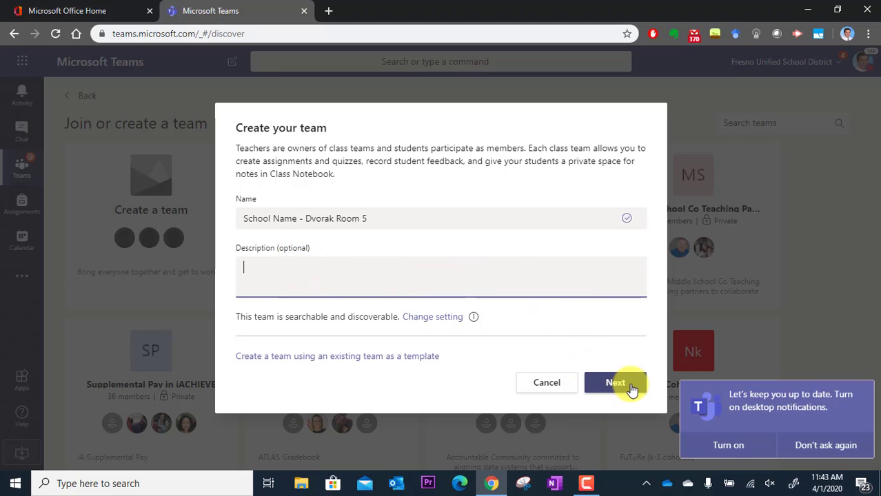
{"action": "left_click", "coordinate": [614, 382]}
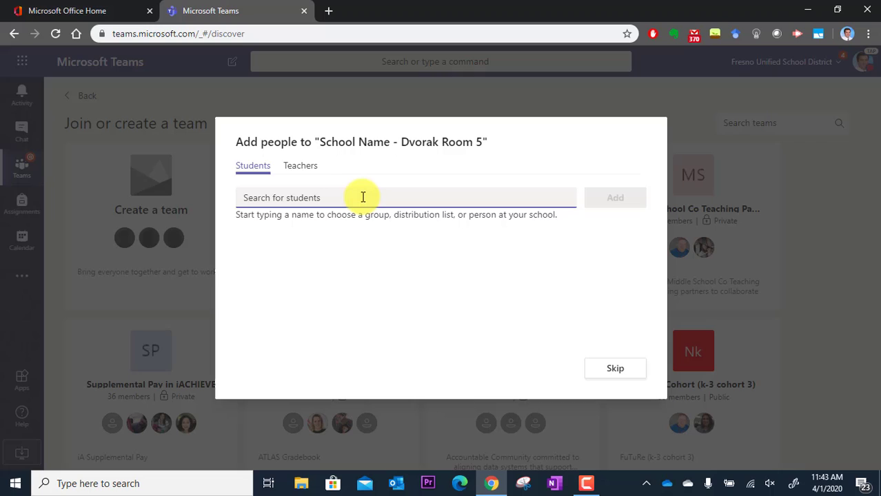
{"action": "left_click", "coordinate": [345, 199]}
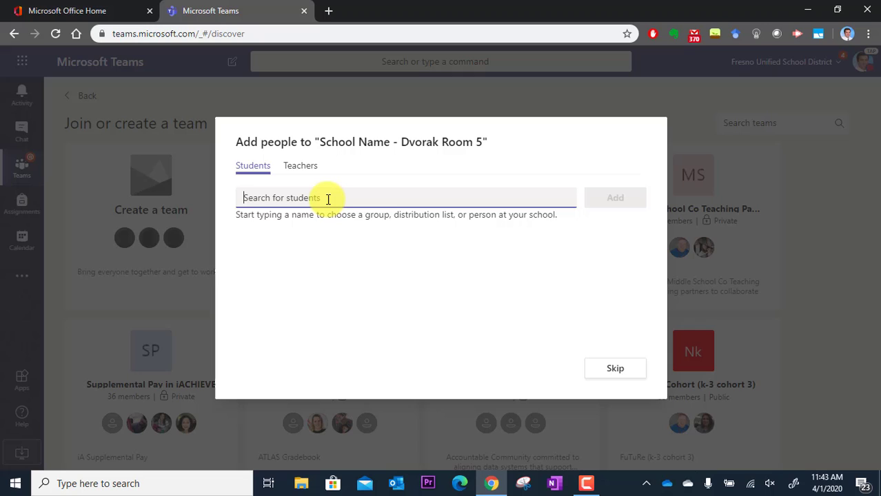
{"action": "type", "text": "matthew Schwartz"}
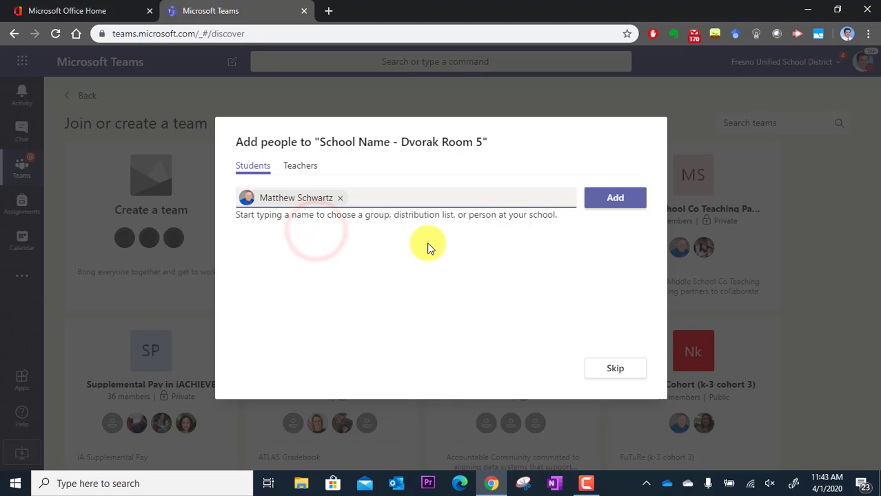
{"action": "mouse_move", "coordinate": [551, 259]}
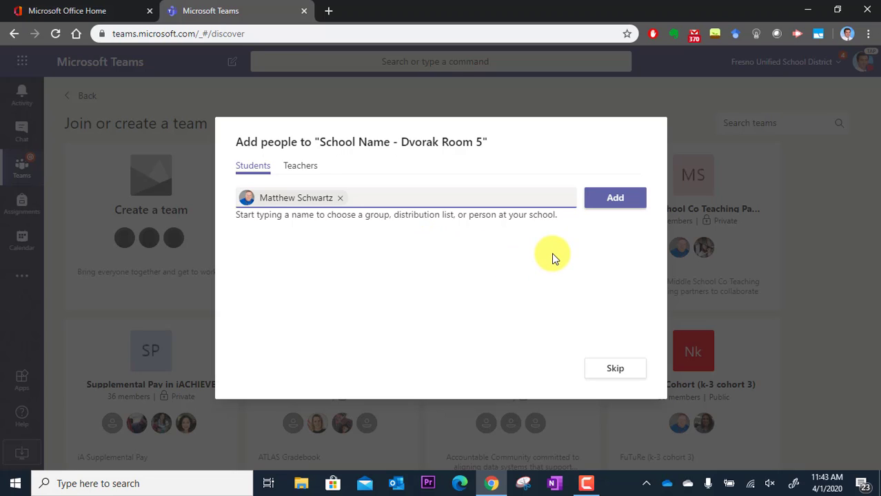
{"action": "mouse_move", "coordinate": [592, 257]}
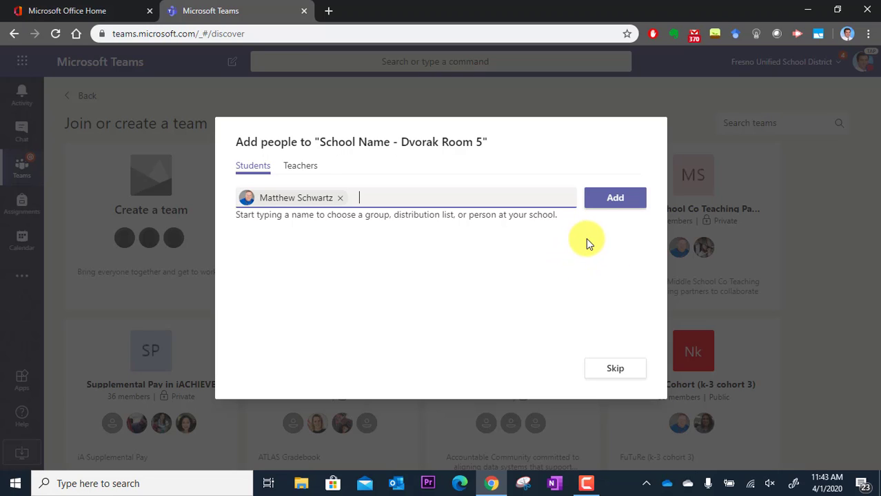
{"action": "mouse_move", "coordinate": [598, 211]}
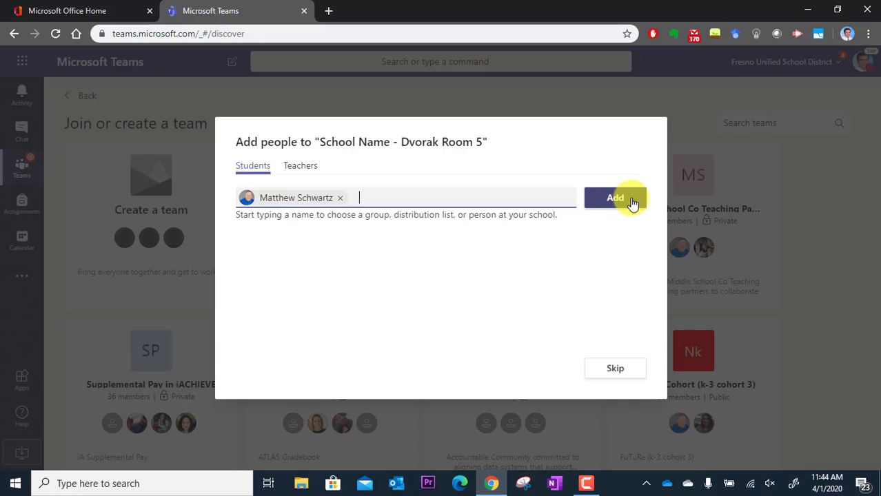
{"action": "left_click", "coordinate": [615, 198]}
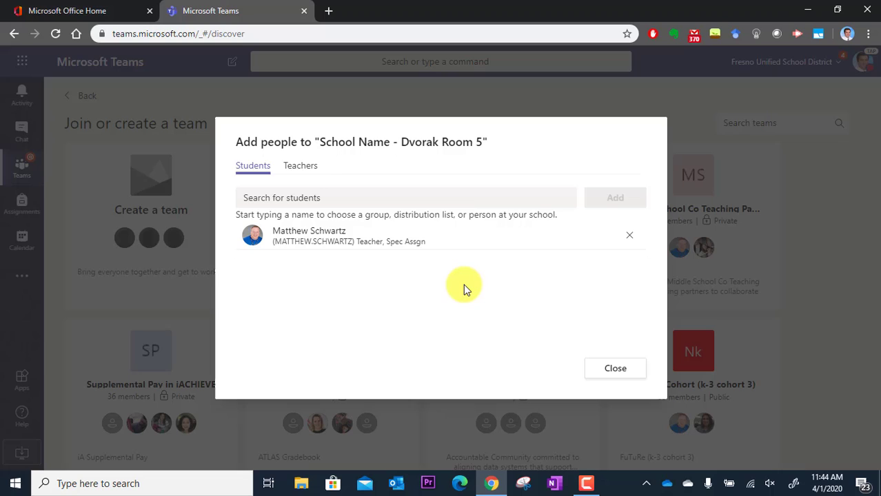
{"action": "mouse_move", "coordinate": [502, 315]}
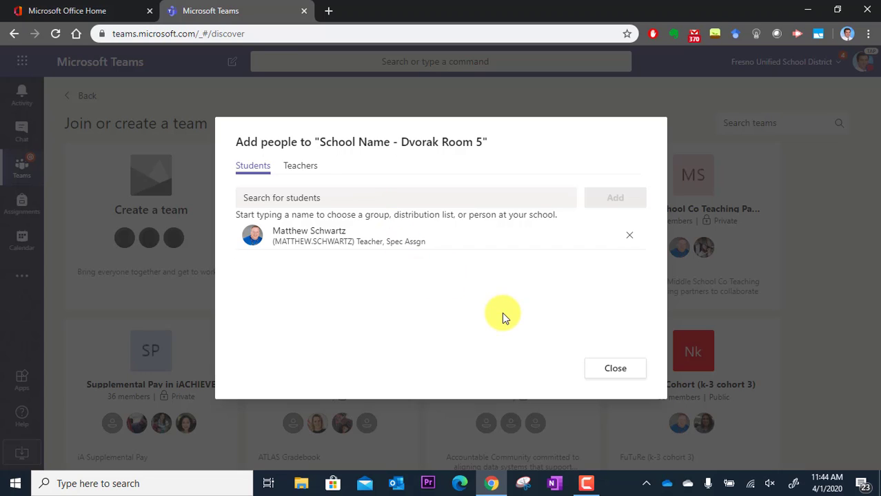
{"action": "left_click", "coordinate": [389, 199]}
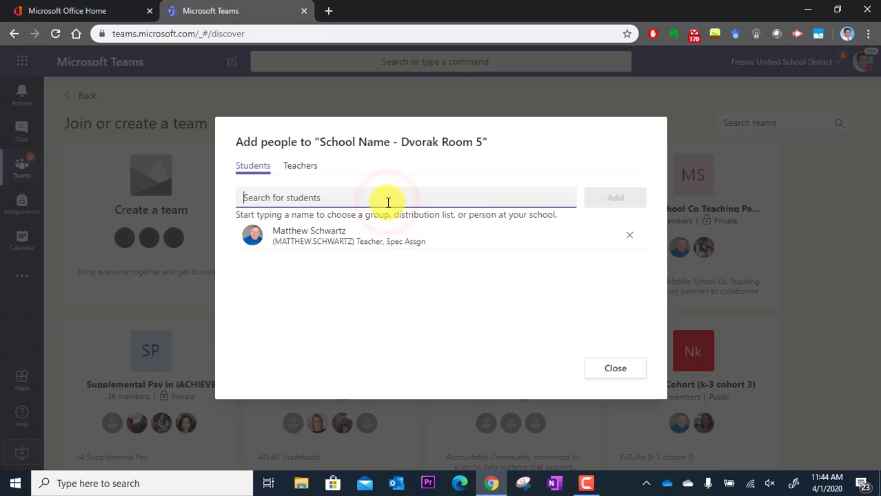
{"action": "mouse_move", "coordinate": [300, 166]}
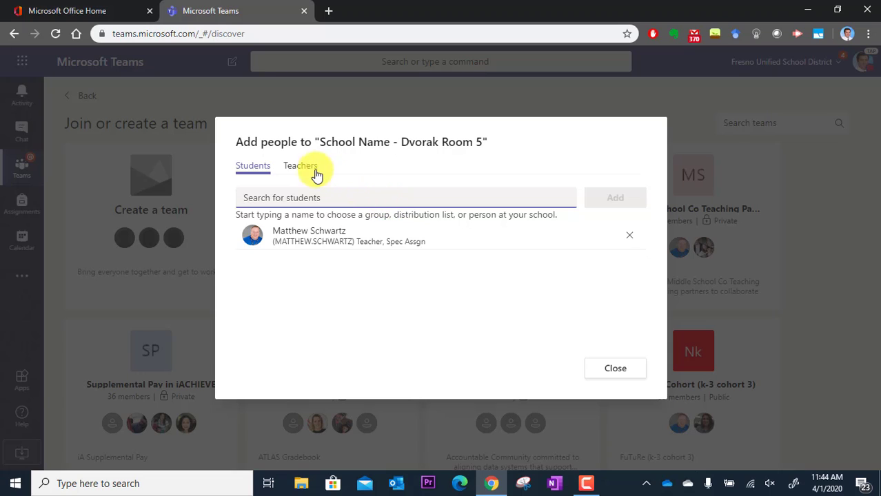
Skip adding teachers and close Add people, landing in the General channel.
{"action": "left_click", "coordinate": [300, 165]}
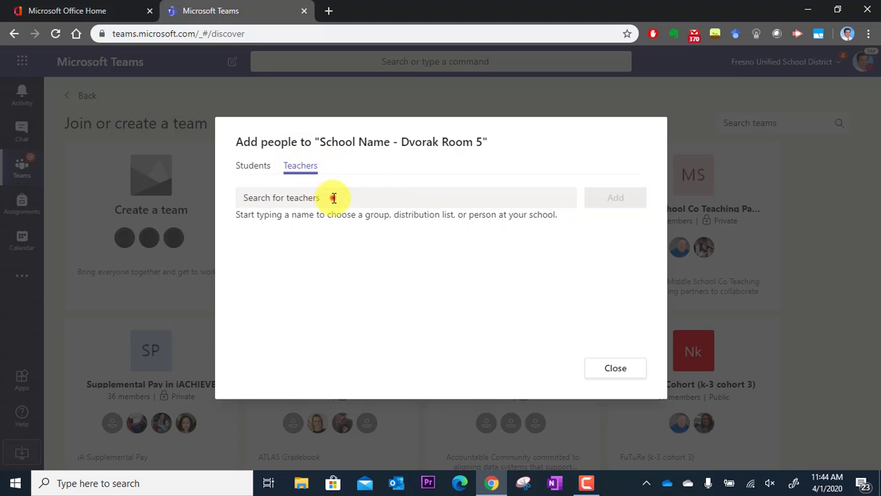
{"action": "left_click", "coordinate": [333, 199]}
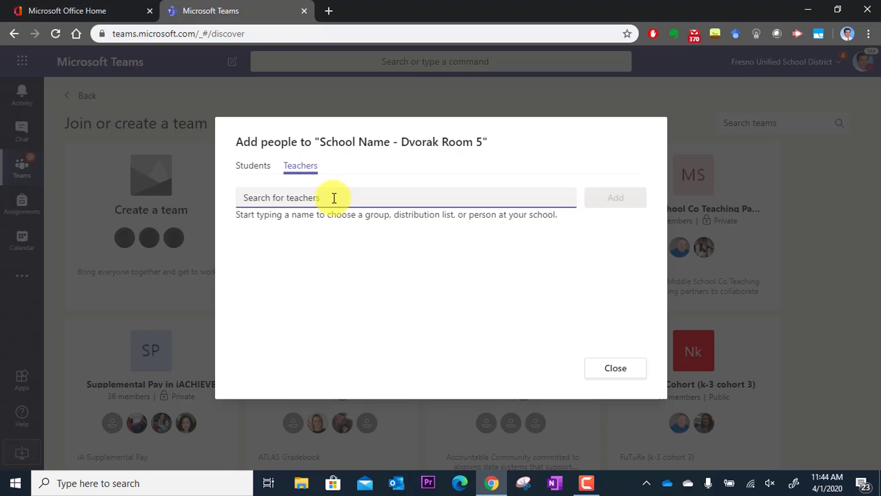
{"action": "mouse_move", "coordinate": [441, 260]}
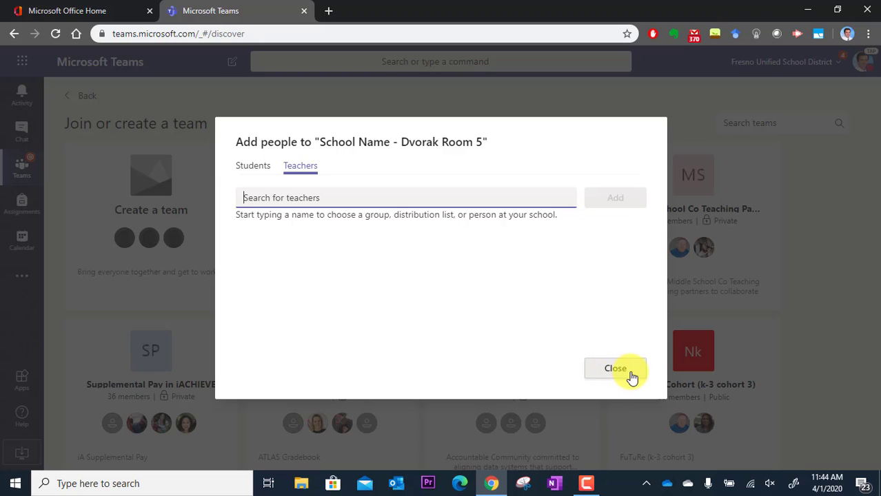
{"action": "left_click", "coordinate": [615, 368]}
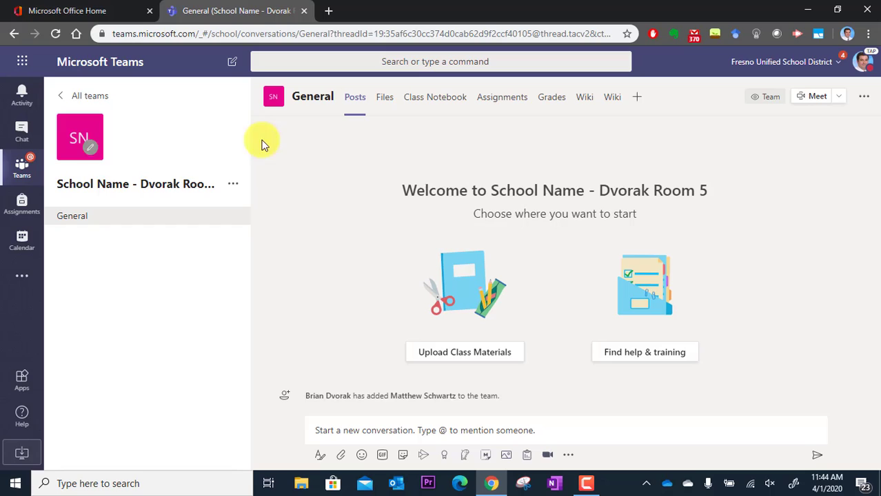
{"action": "mouse_move", "coordinate": [331, 241]}
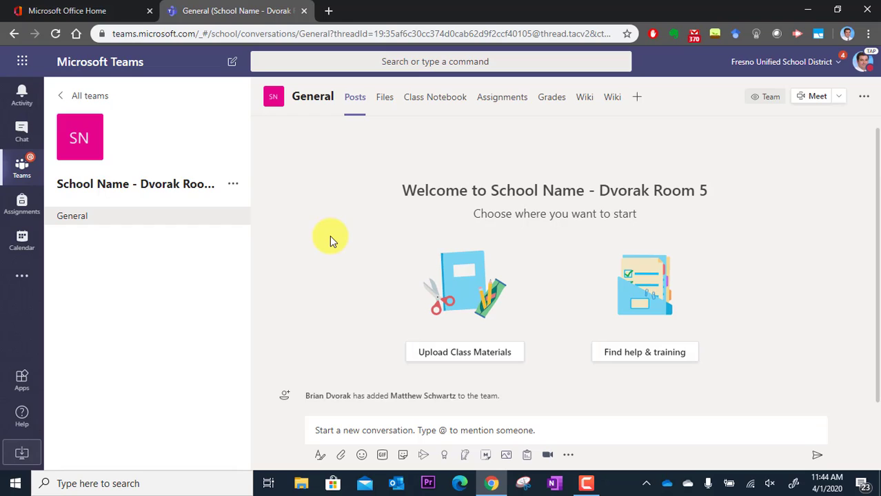
{"action": "mouse_move", "coordinate": [387, 181]}
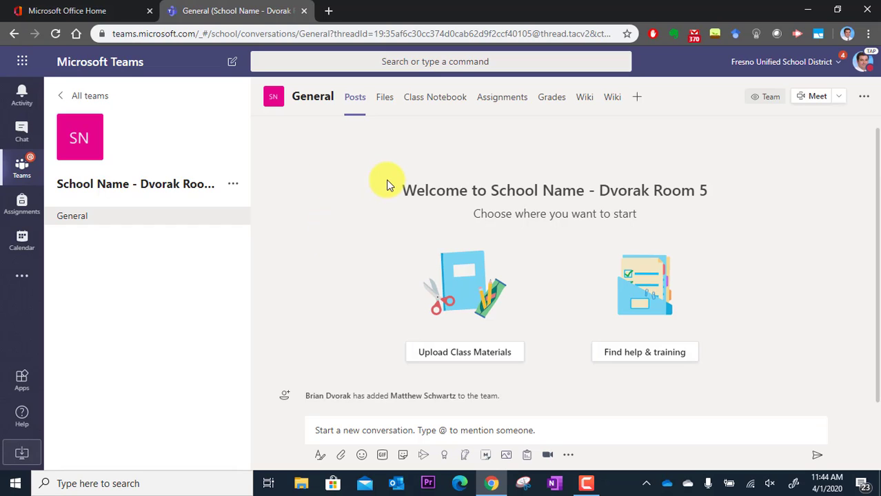
{"action": "mouse_move", "coordinate": [233, 185]}
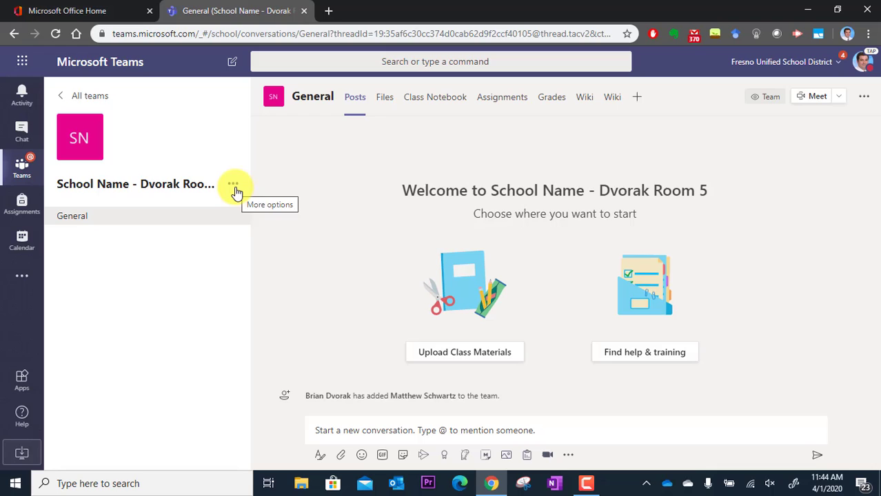
Reach the team's Settings page via Manage team.
{"action": "left_click", "coordinate": [233, 183]}
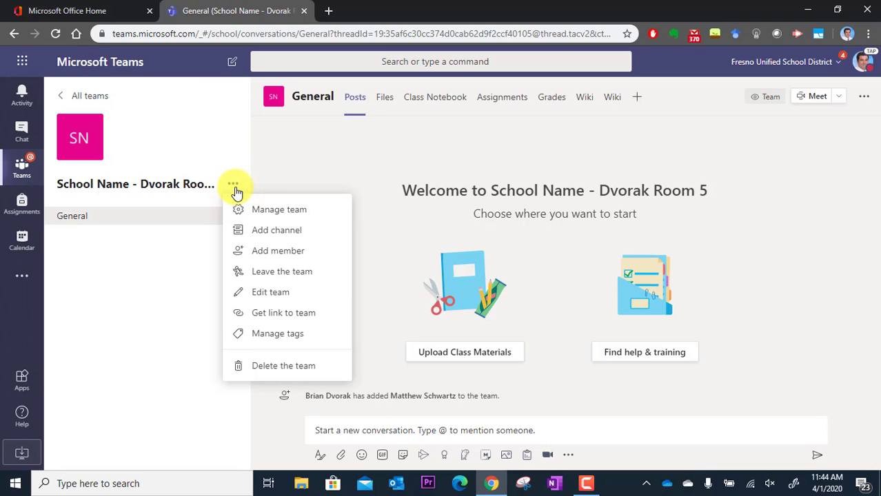
{"action": "mouse_move", "coordinate": [316, 210]}
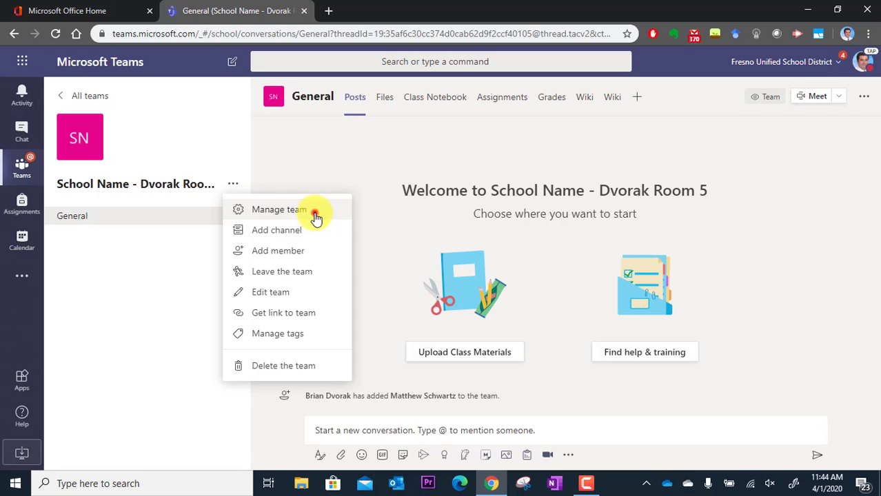
{"action": "left_click", "coordinate": [278, 210]}
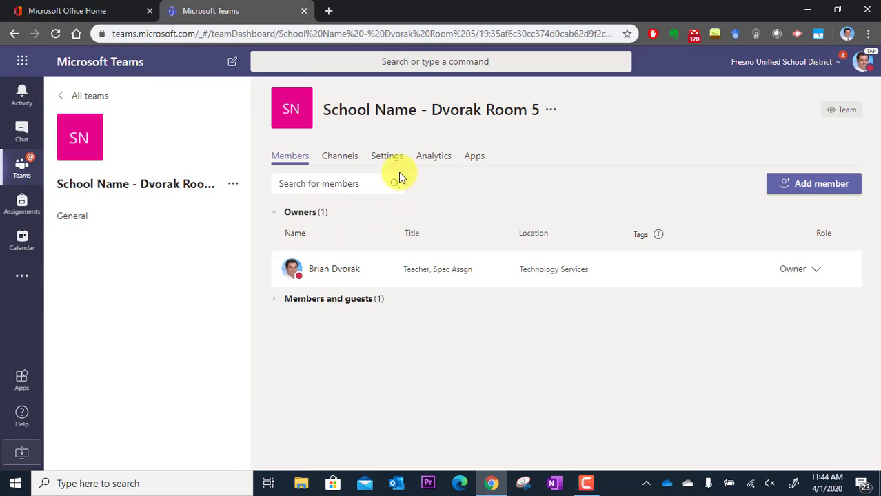
{"action": "mouse_move", "coordinate": [386, 155]}
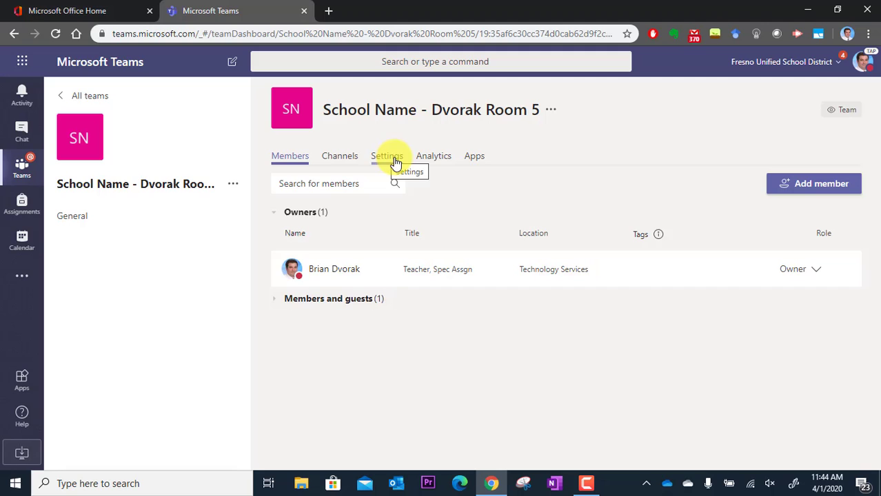
{"action": "left_click", "coordinate": [386, 155]}
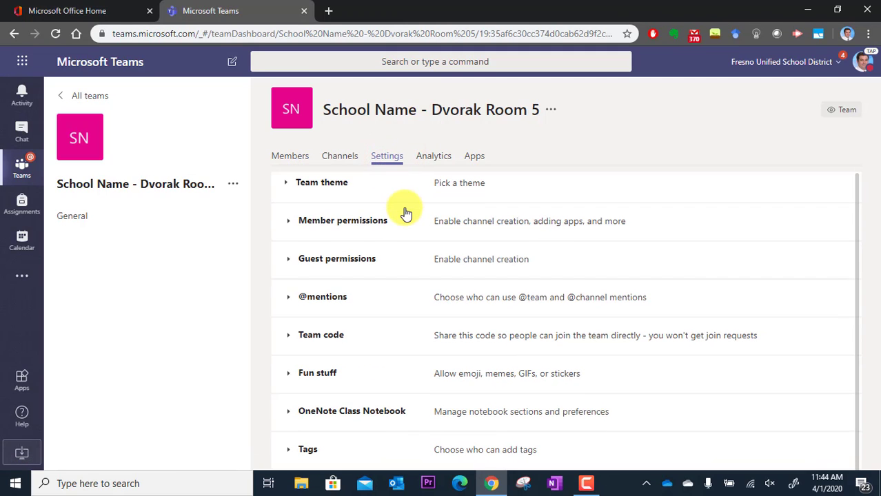
{"action": "mouse_move", "coordinate": [289, 341]}
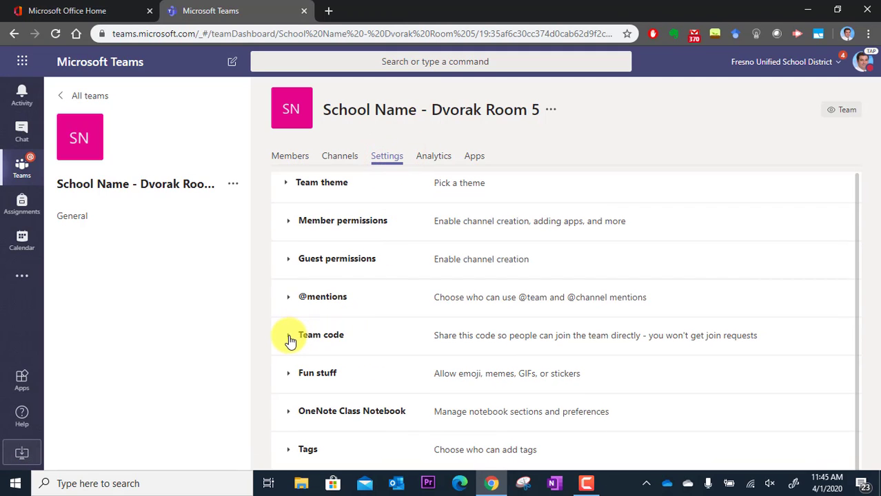
{"action": "left_click", "coordinate": [290, 335]}
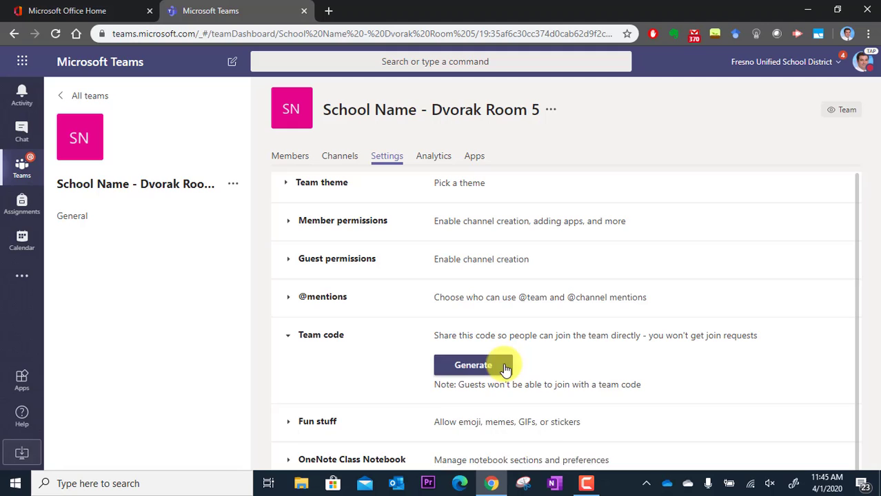
{"action": "left_click", "coordinate": [473, 364]}
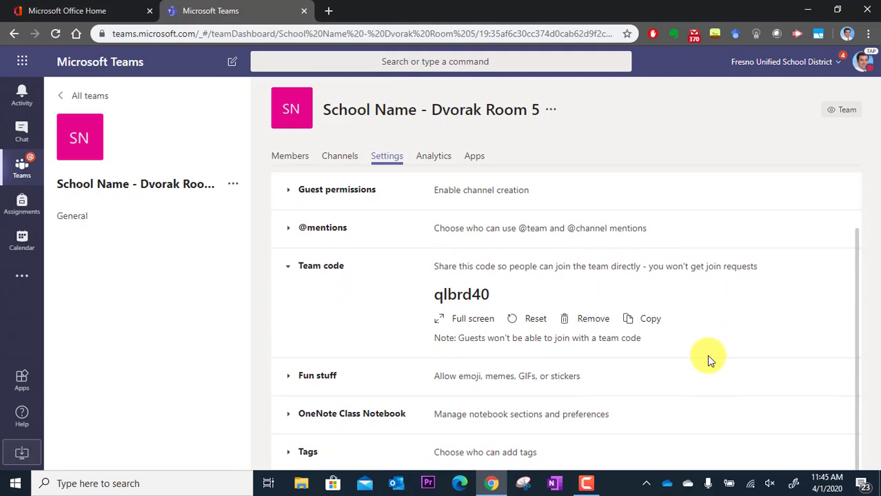
{"action": "mouse_move", "coordinate": [482, 303]}
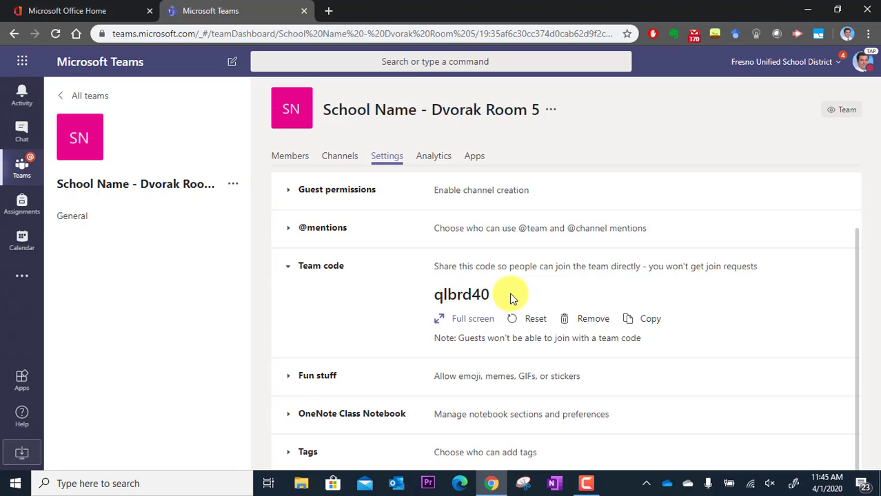
{"action": "mouse_move", "coordinate": [496, 304]}
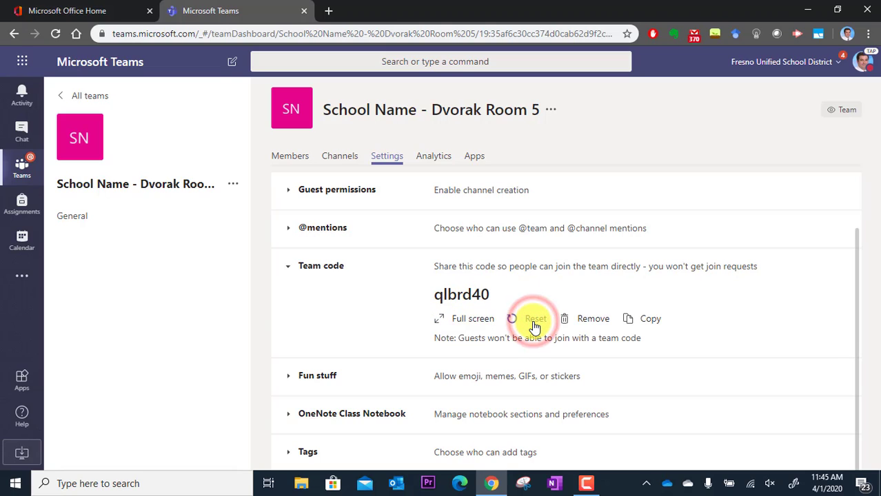
{"action": "left_click", "coordinate": [535, 319]}
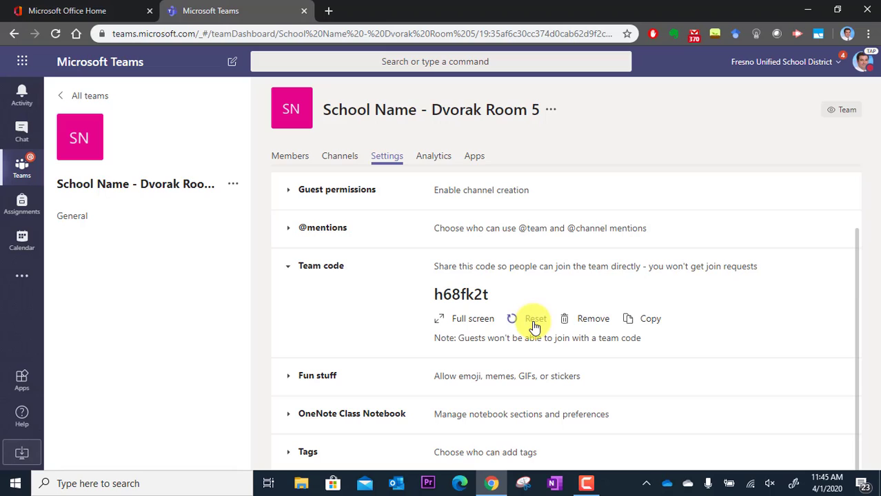
{"action": "mouse_move", "coordinate": [510, 296]}
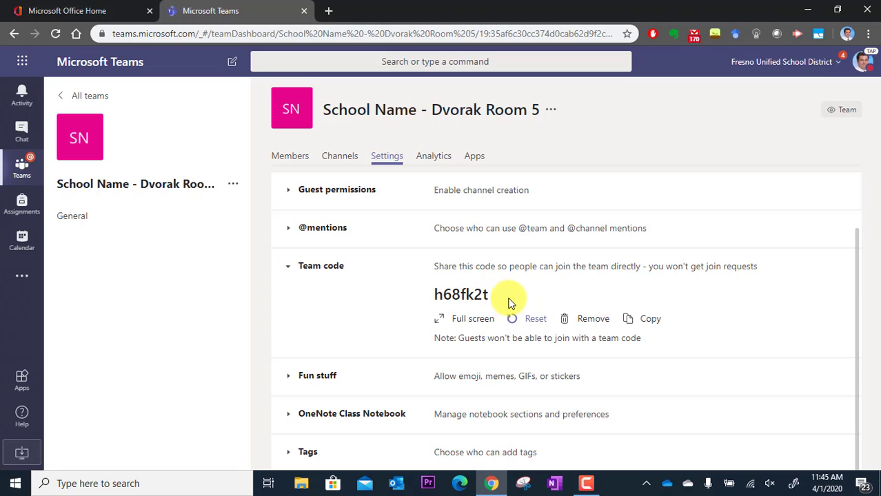
{"action": "mouse_move", "coordinate": [494, 295]}
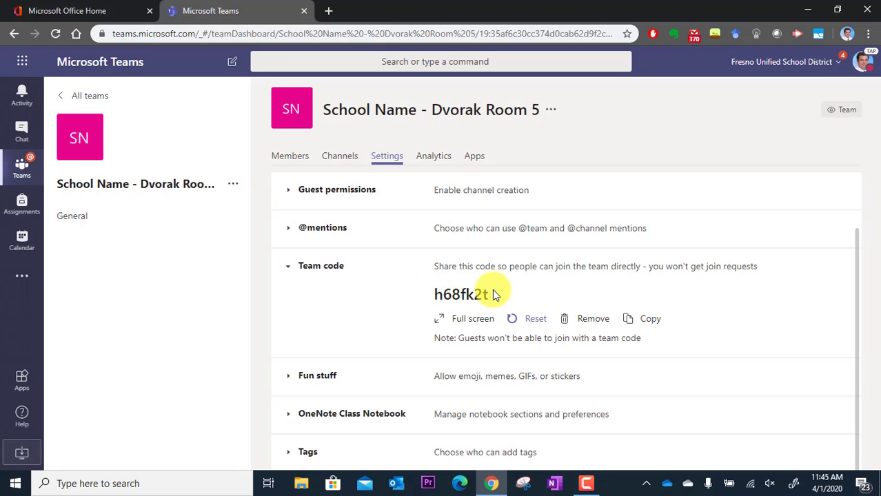
{"action": "double_click", "coordinate": [460, 295]}
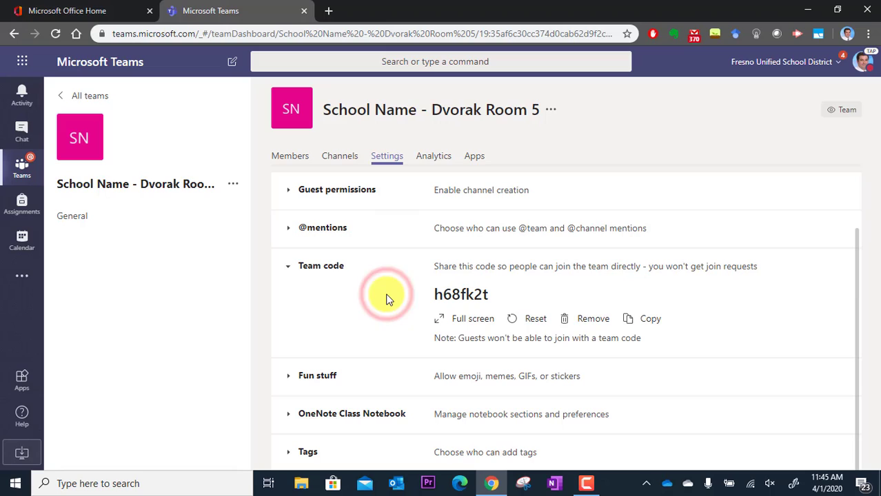
{"action": "mouse_move", "coordinate": [361, 329]}
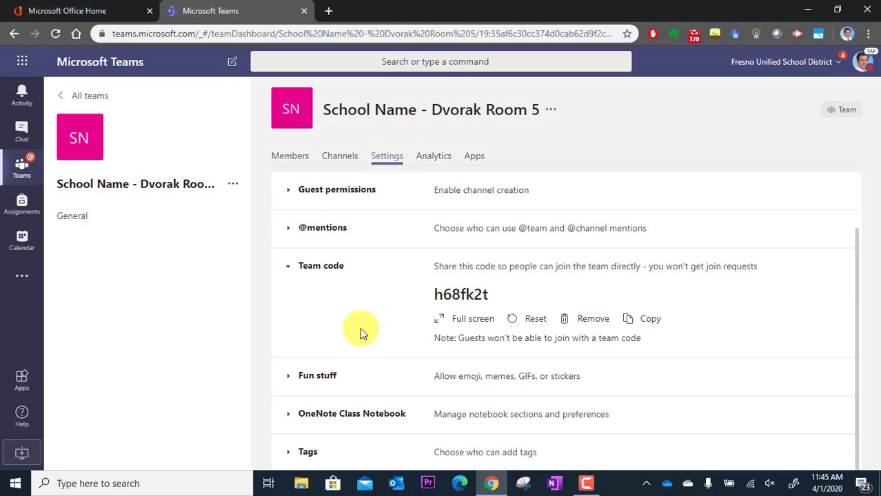
{"action": "mouse_move", "coordinate": [706, 215]}
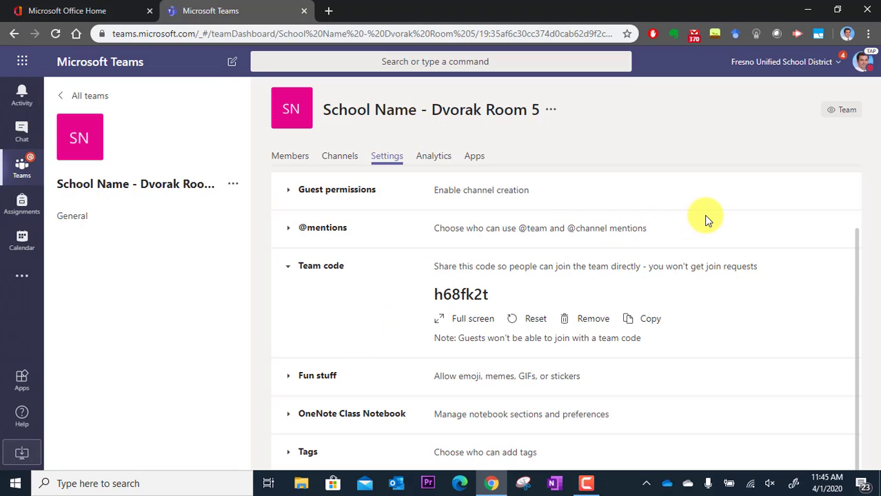